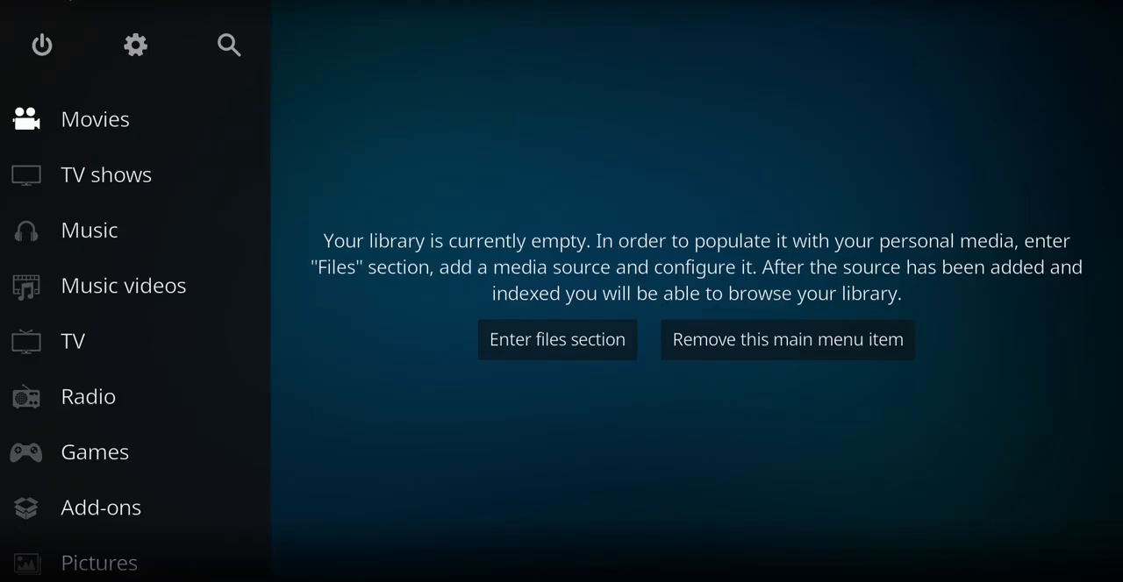
mouse_move(137, 58)
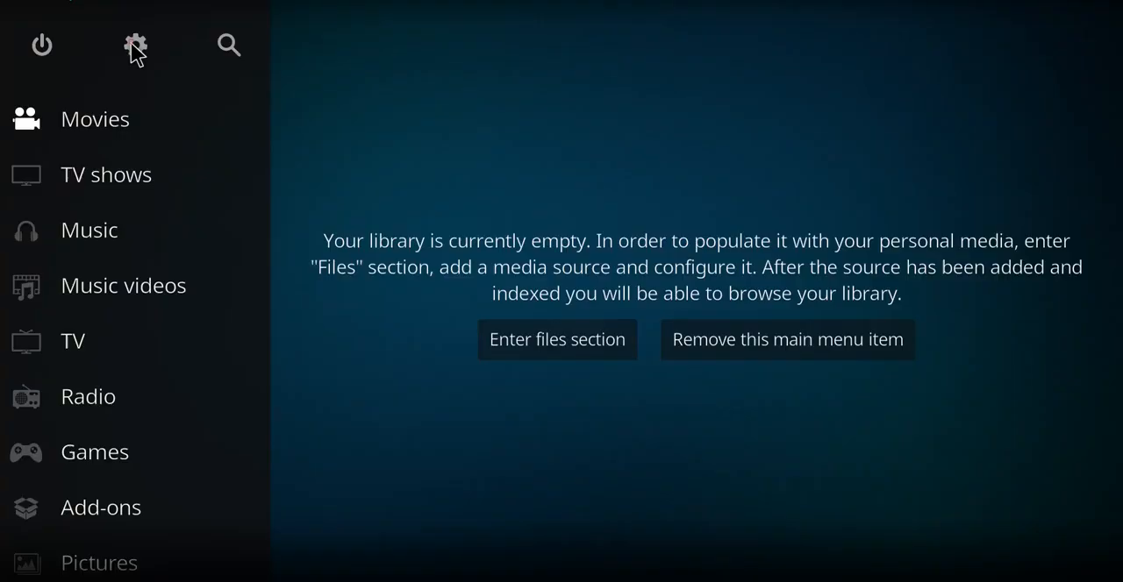
- Enable Unknown sources under Settings > System > Add-ons
left_click(133, 45)
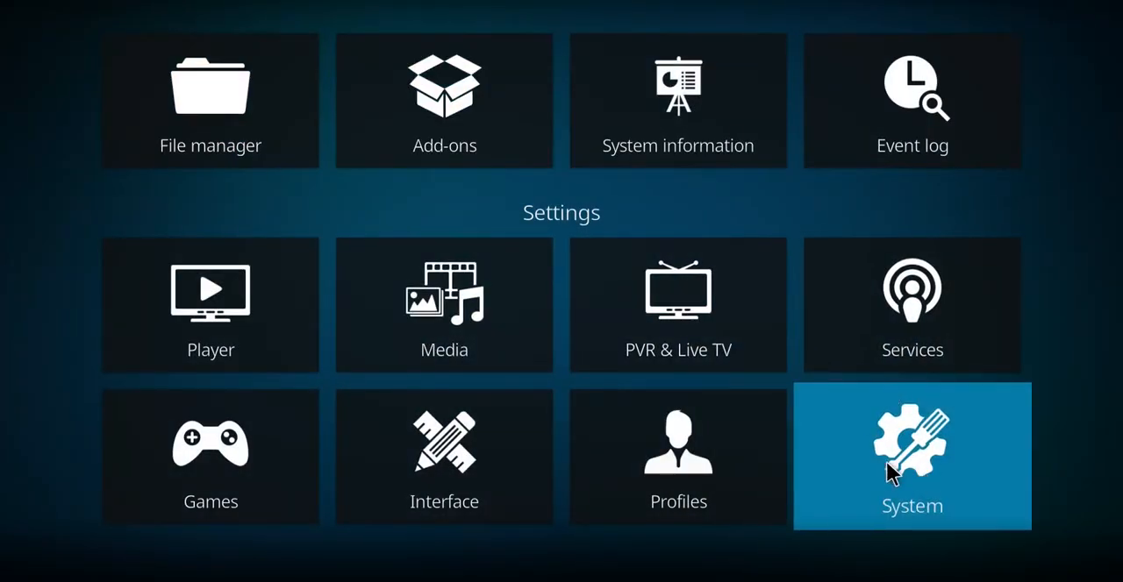
left_click(912, 457)
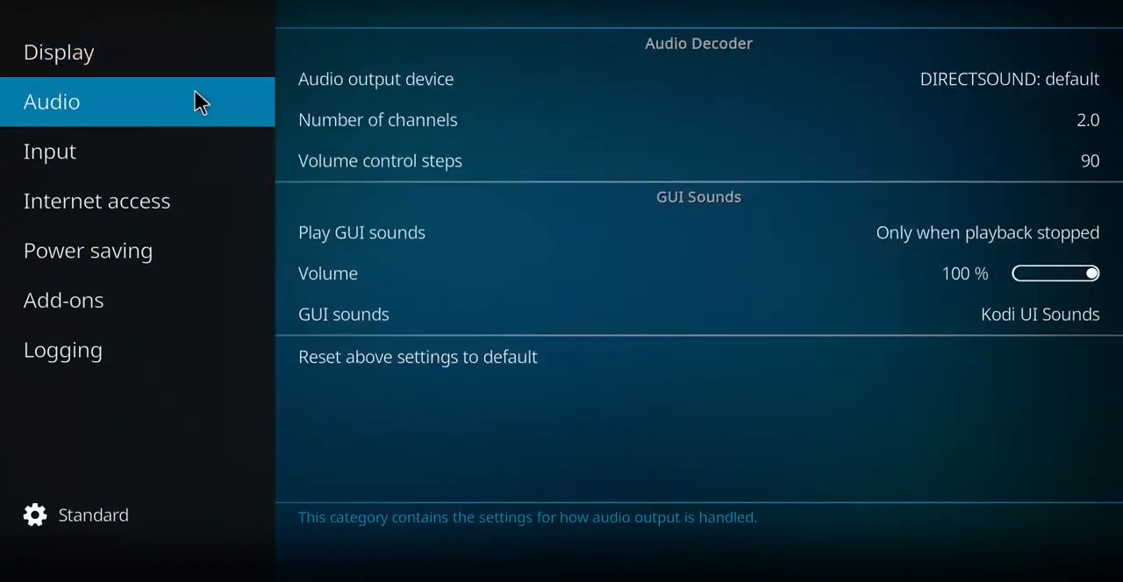
left_click(63, 300)
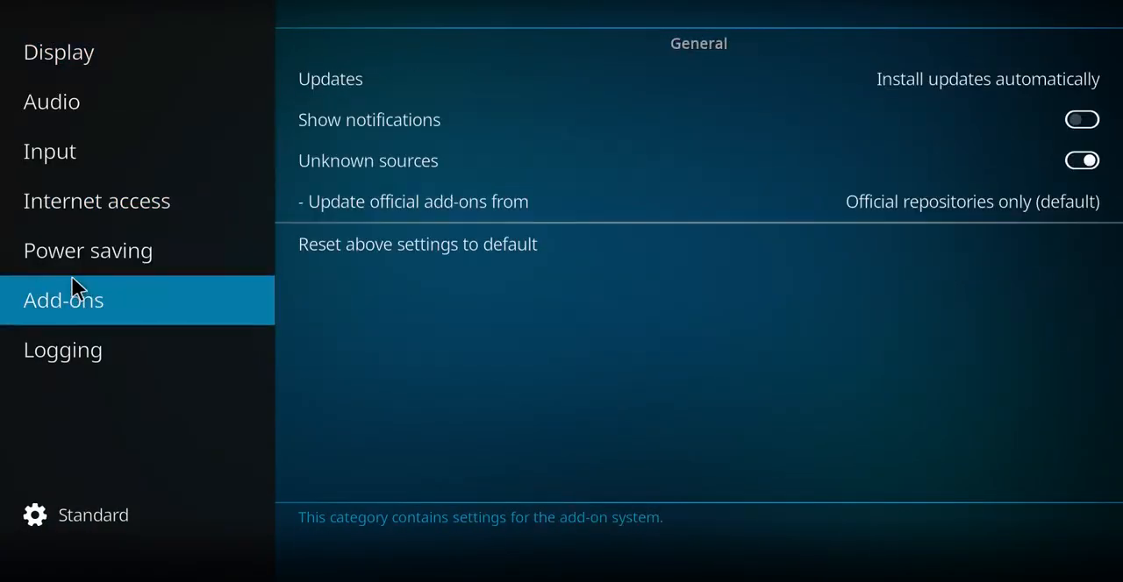
mouse_move(586, 200)
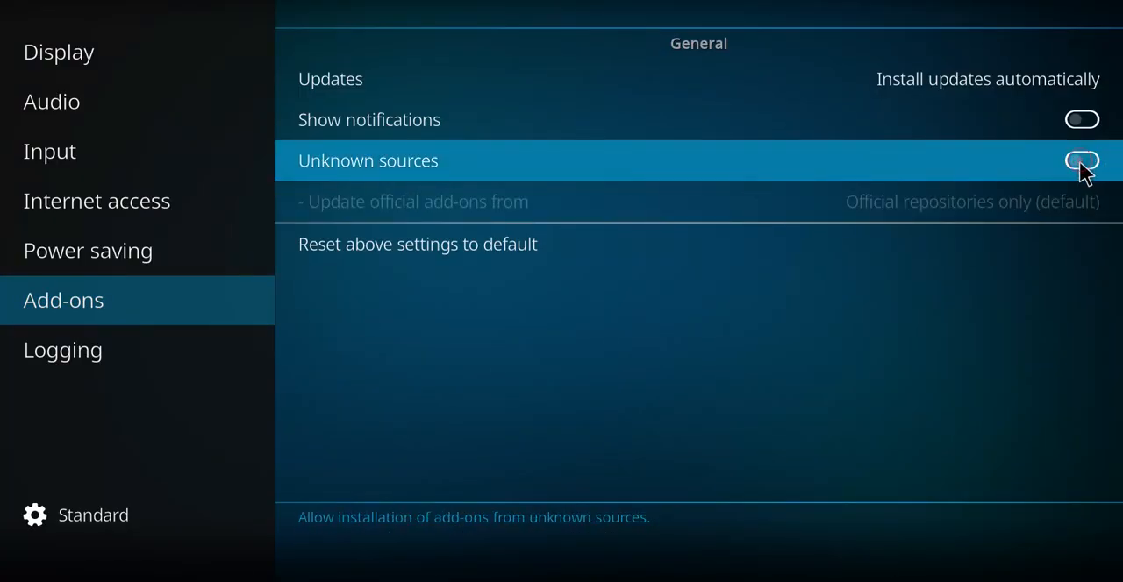
left_click(1081, 160)
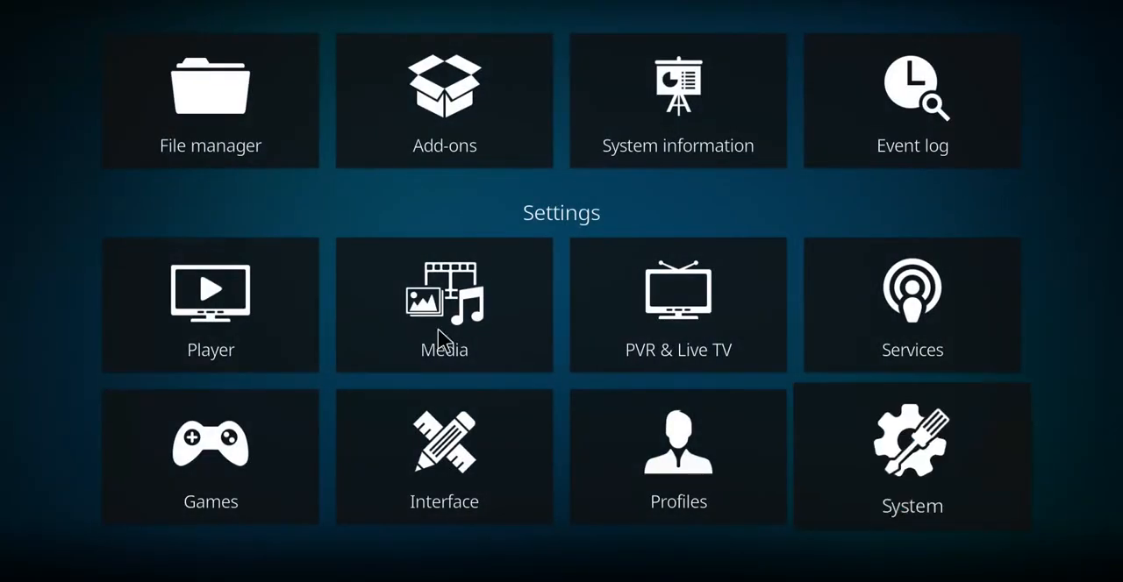
mouse_move(210, 100)
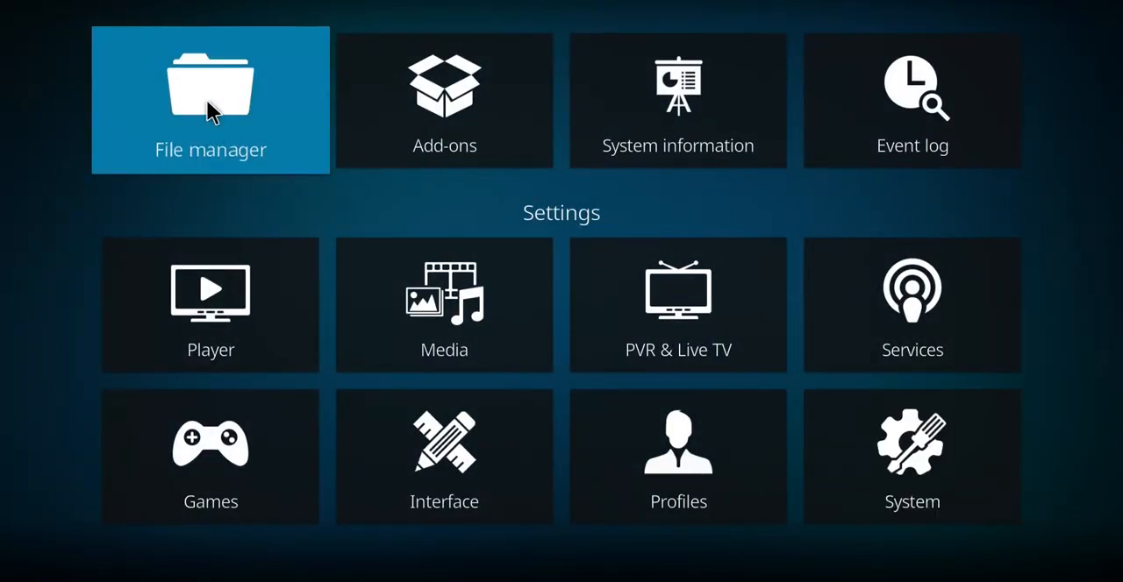
- Open the File manager from the Settings screen
left_click(210, 100)
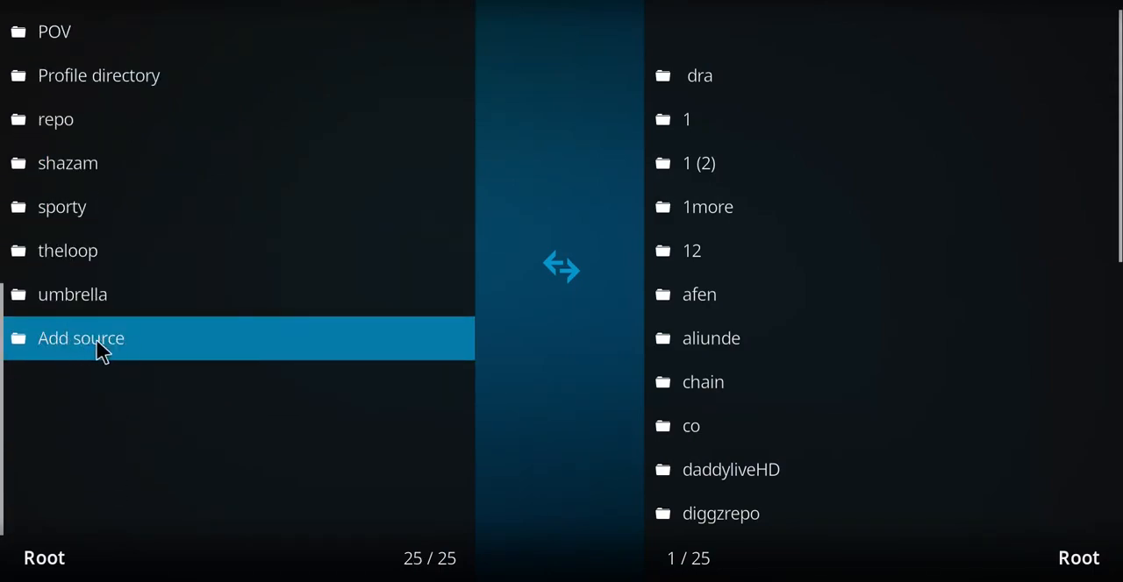
left_click(81, 336)
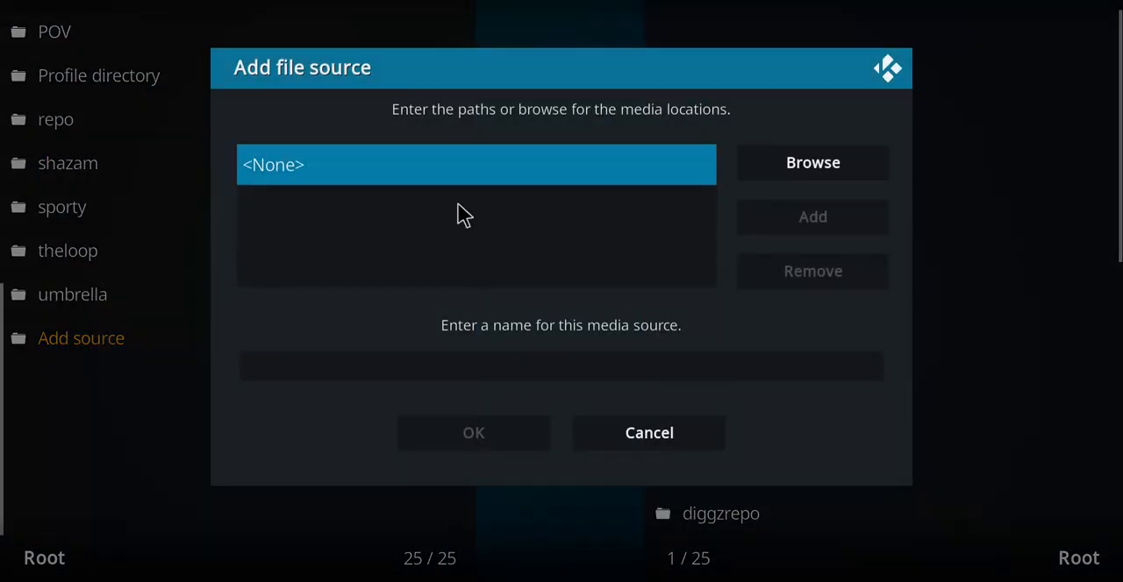
left_click(475, 165)
type("https://team-crew.github.io/")
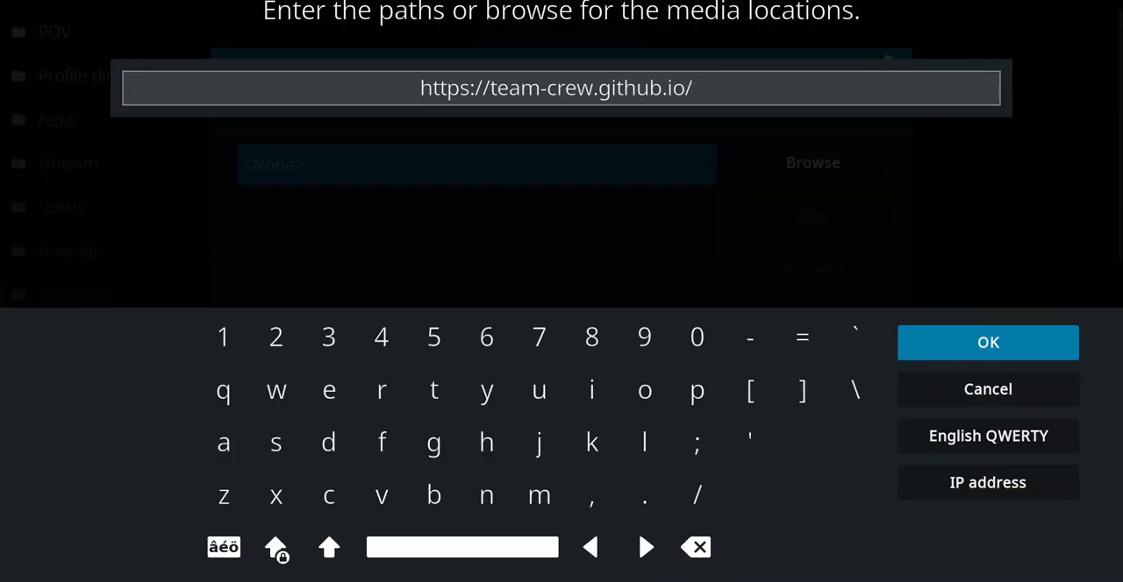
mouse_move(967, 331)
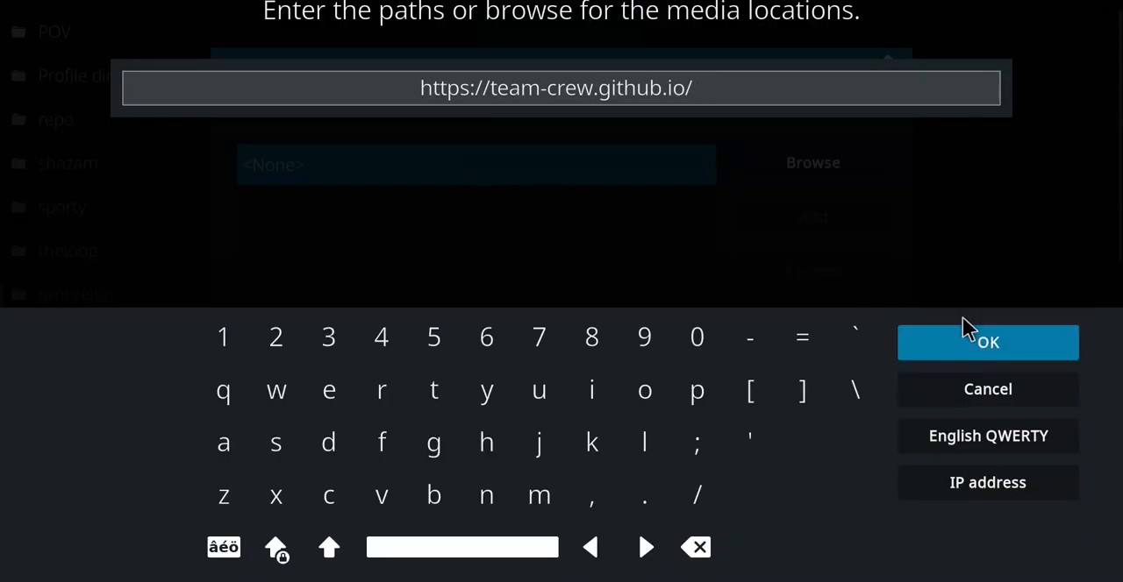
left_click(986, 342)
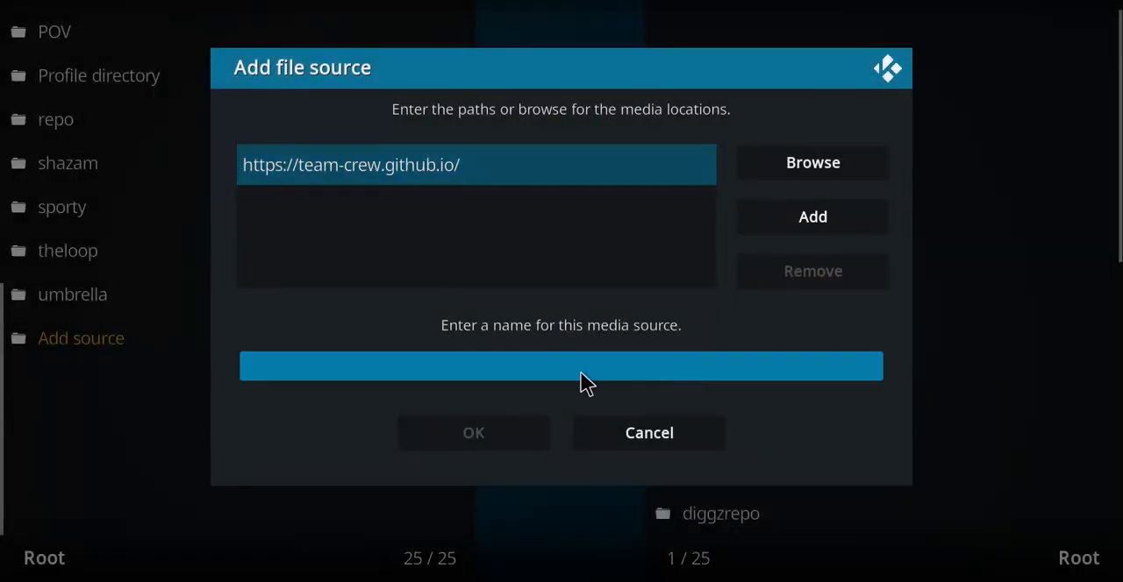
type("zoro")
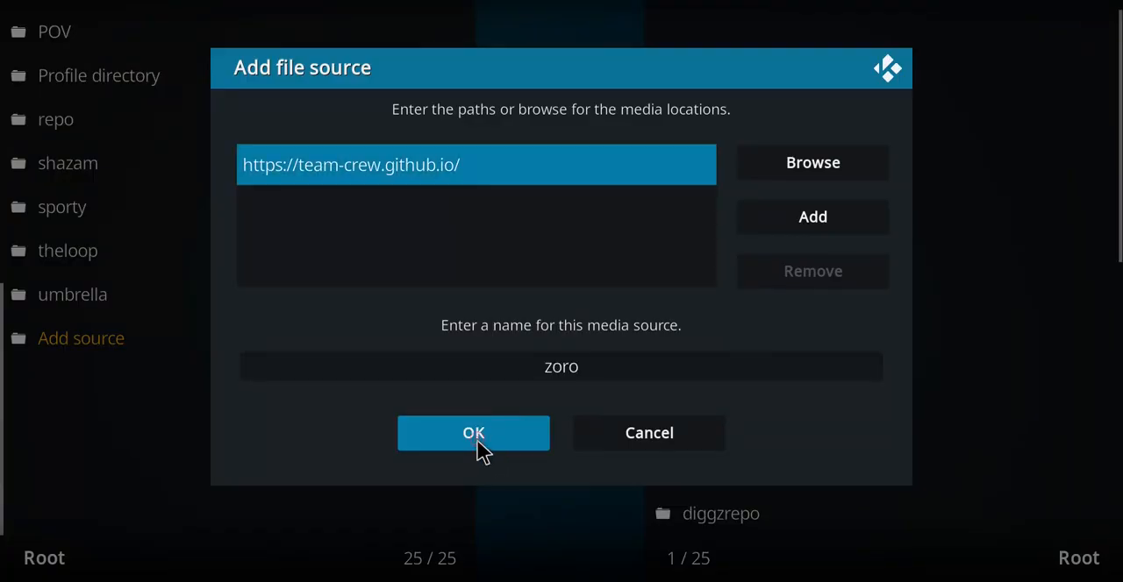
left_click(473, 432)
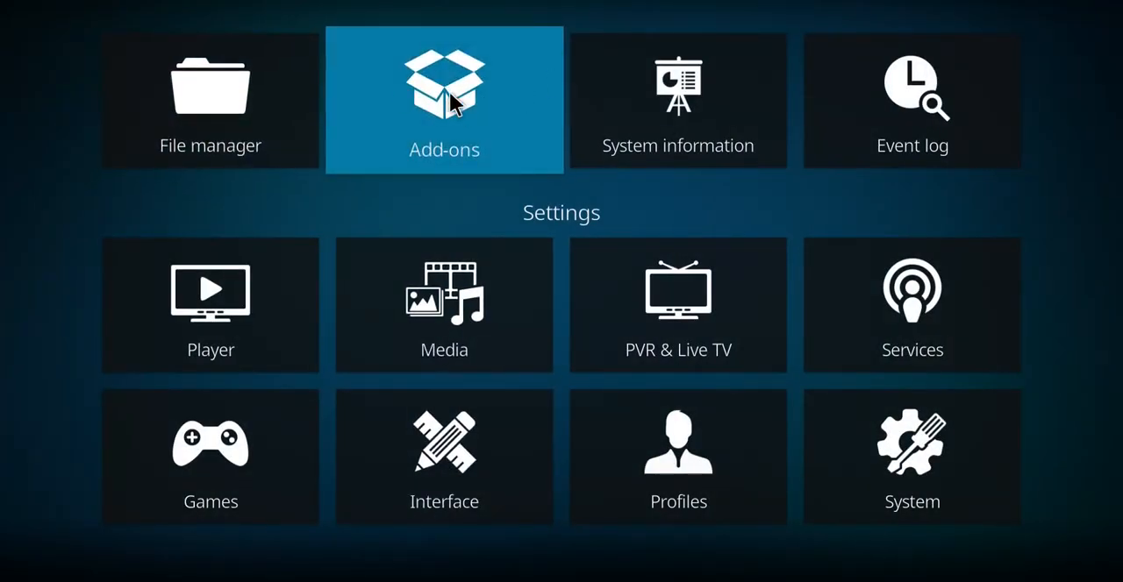
- Install The Crew Repo from the zip file in the zoro source
left_click(444, 100)
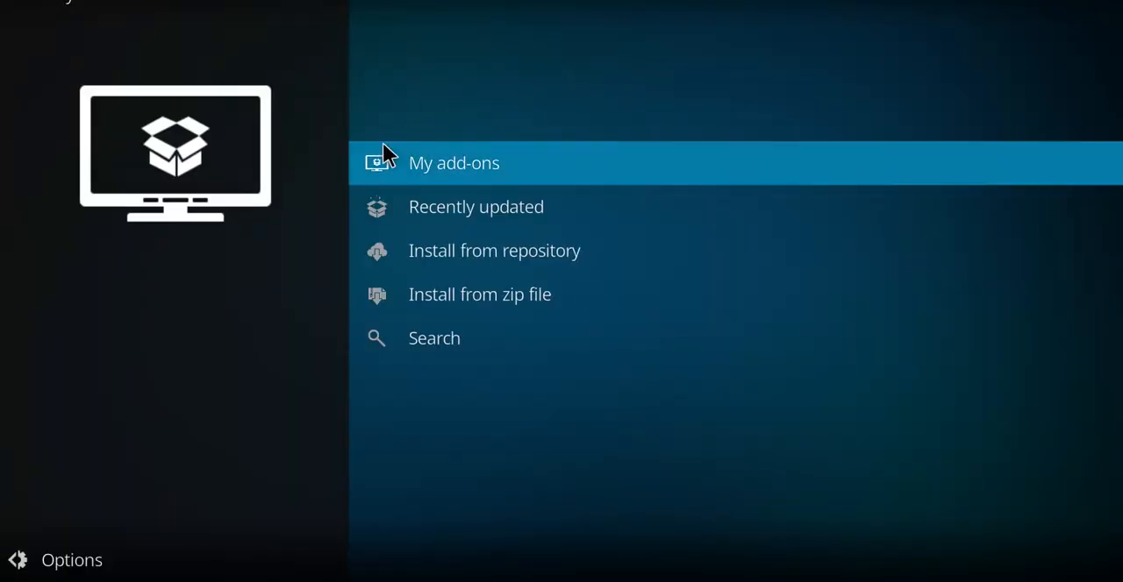
mouse_move(481, 292)
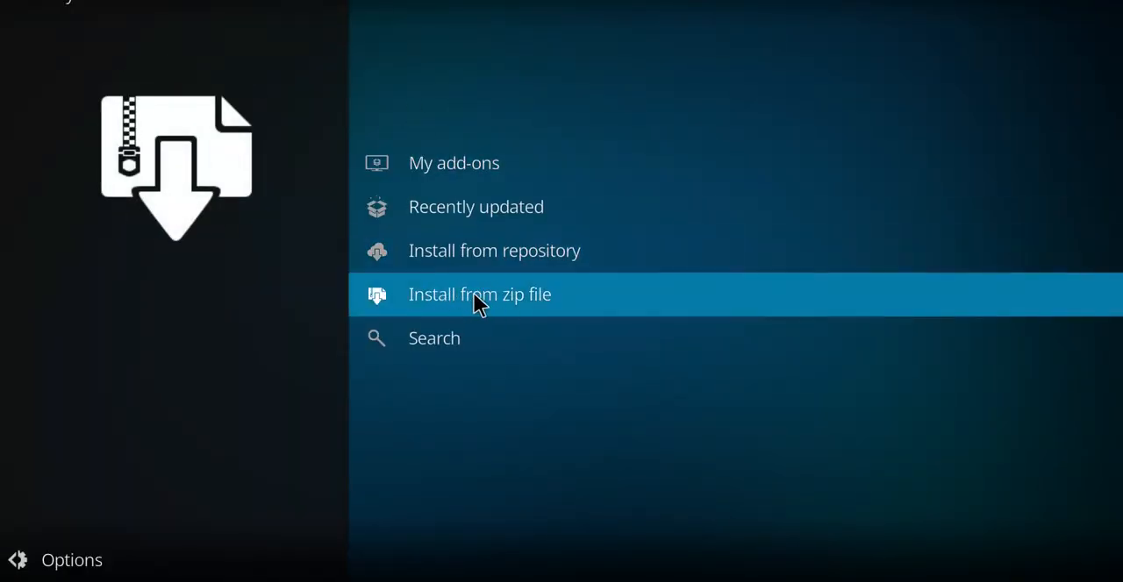
left_click(480, 293)
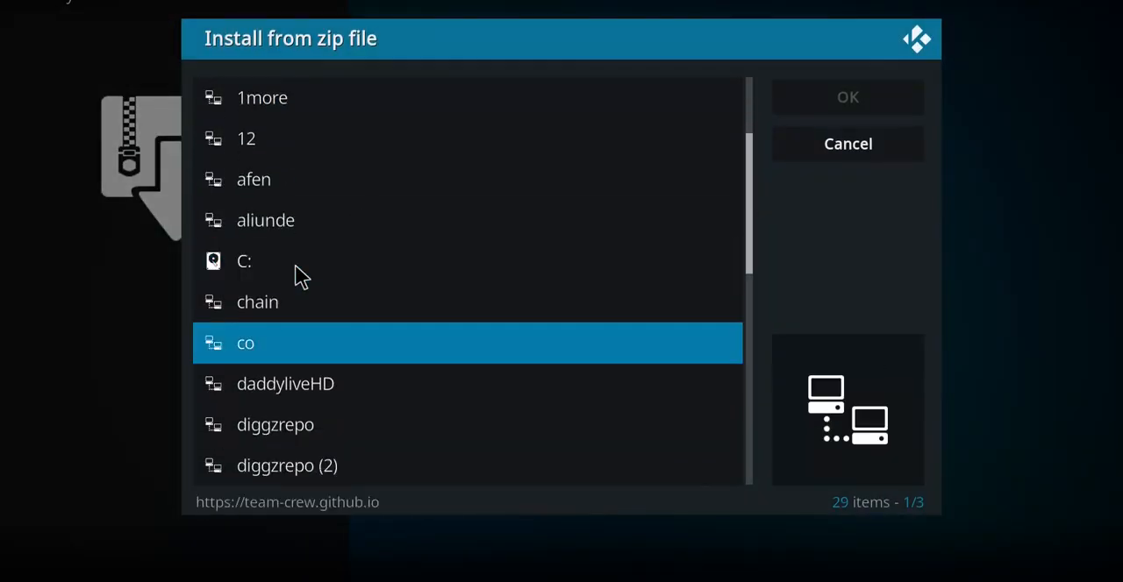
scroll("down", 3)
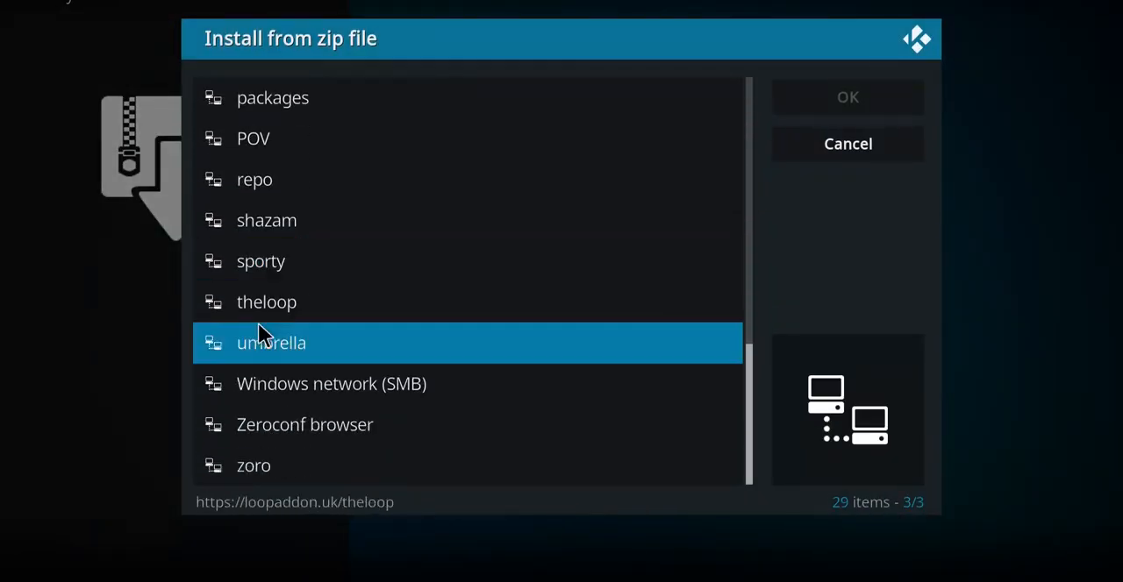
double_click(270, 342)
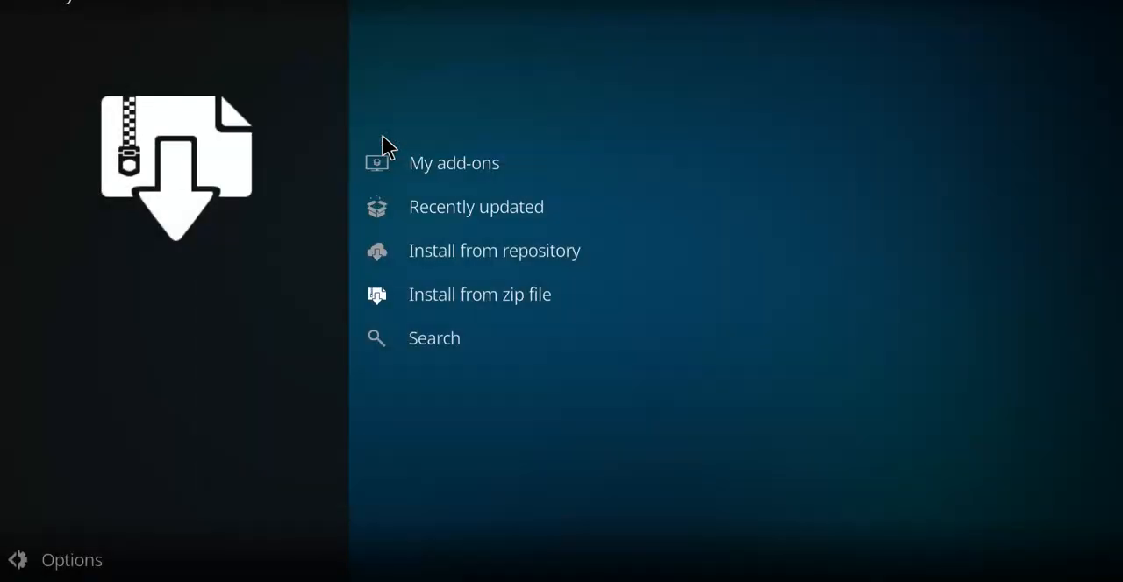
mouse_move(481, 293)
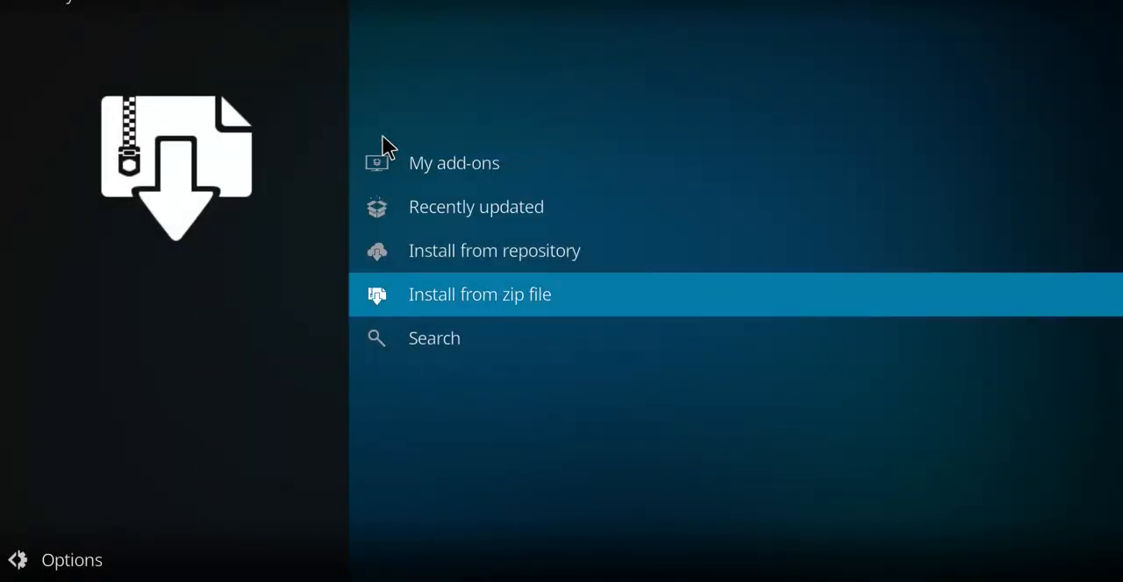
left_click(479, 293)
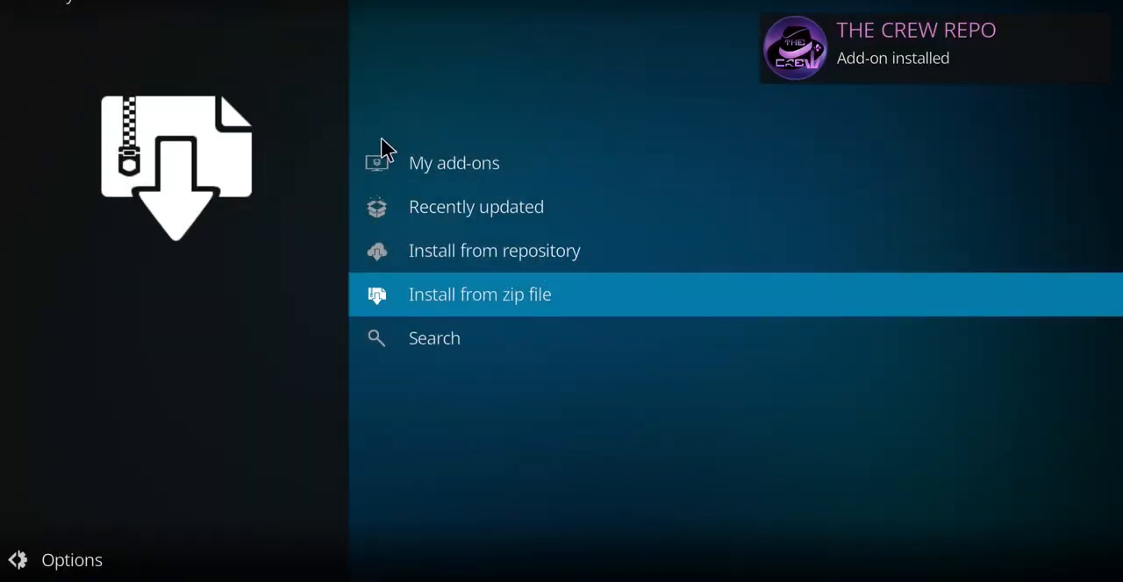
mouse_move(473, 251)
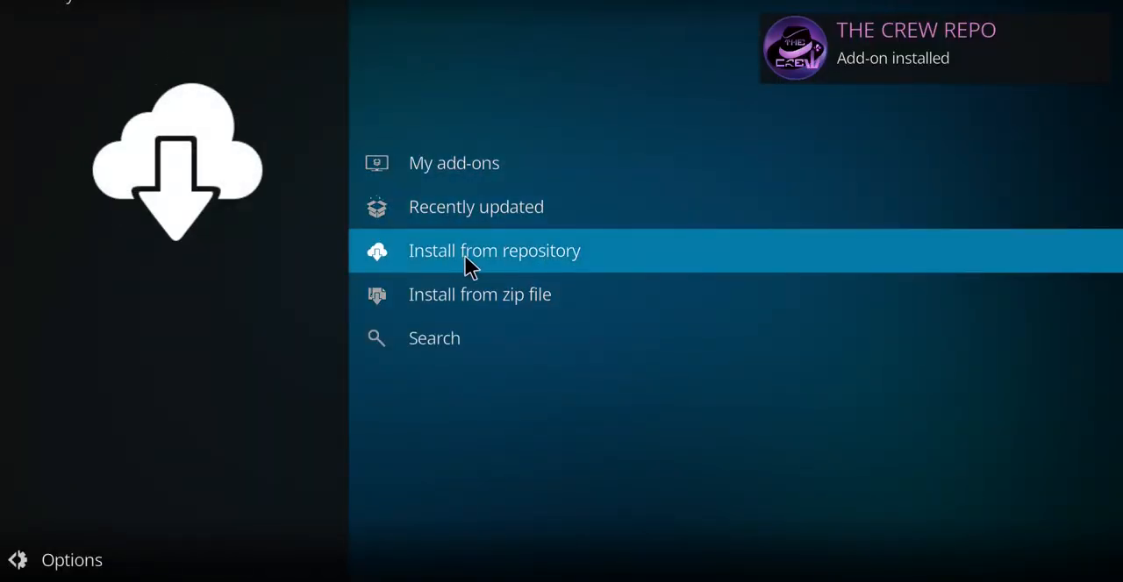
- Install the Zoro video add-on from THE CREW REPO via Install from repository
left_click(495, 249)
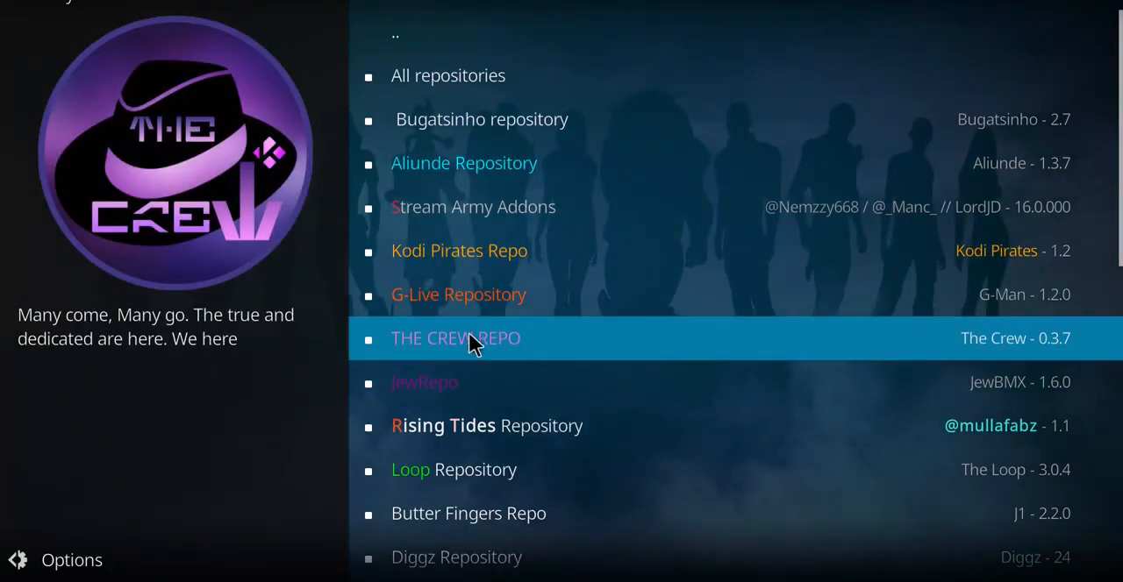
left_click(456, 337)
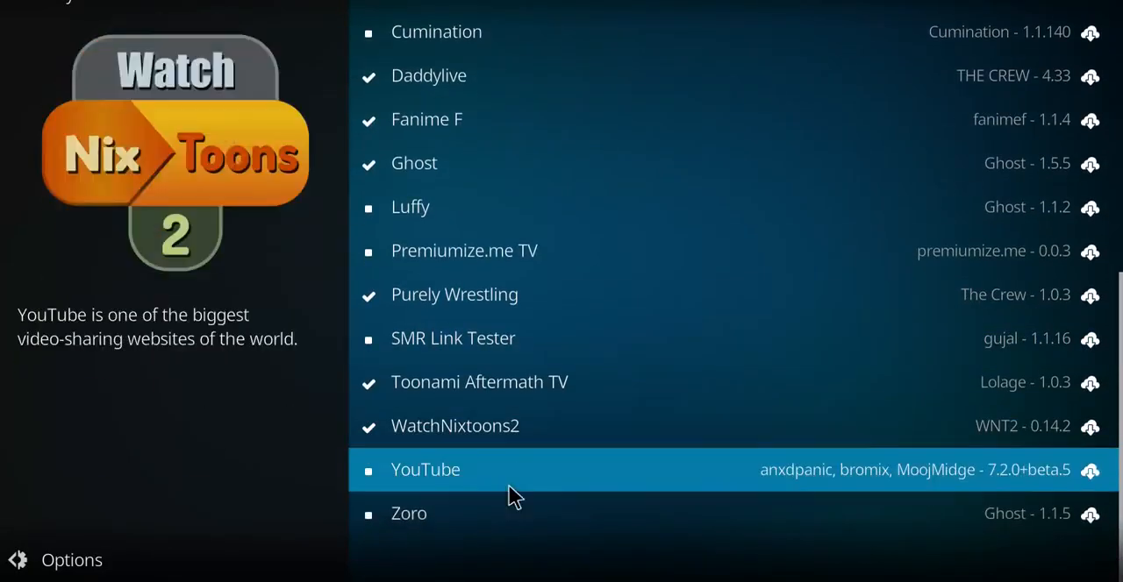
left_click(408, 512)
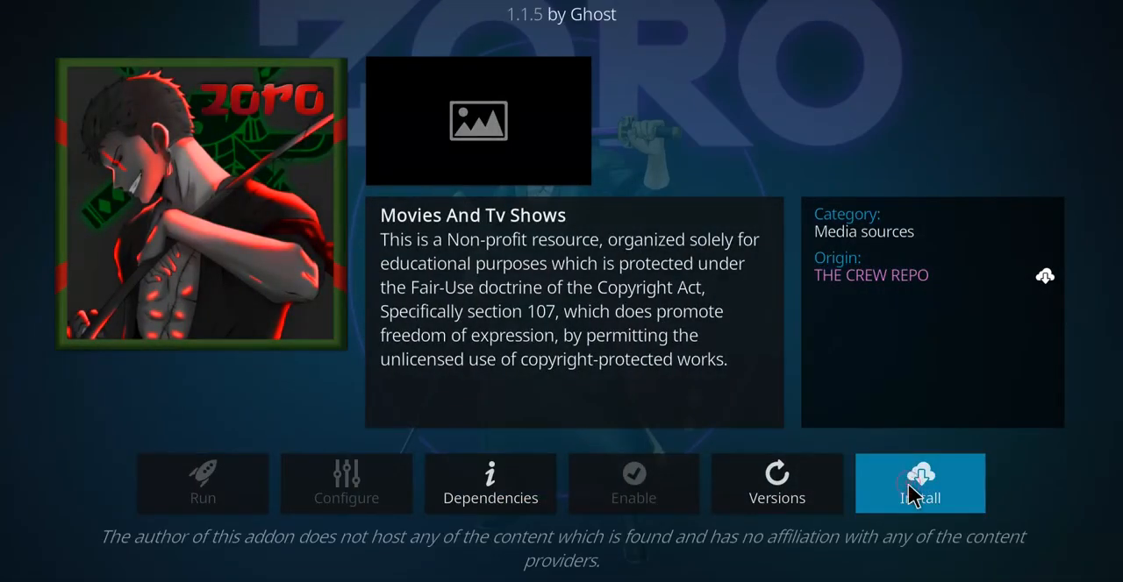
left_click(920, 484)
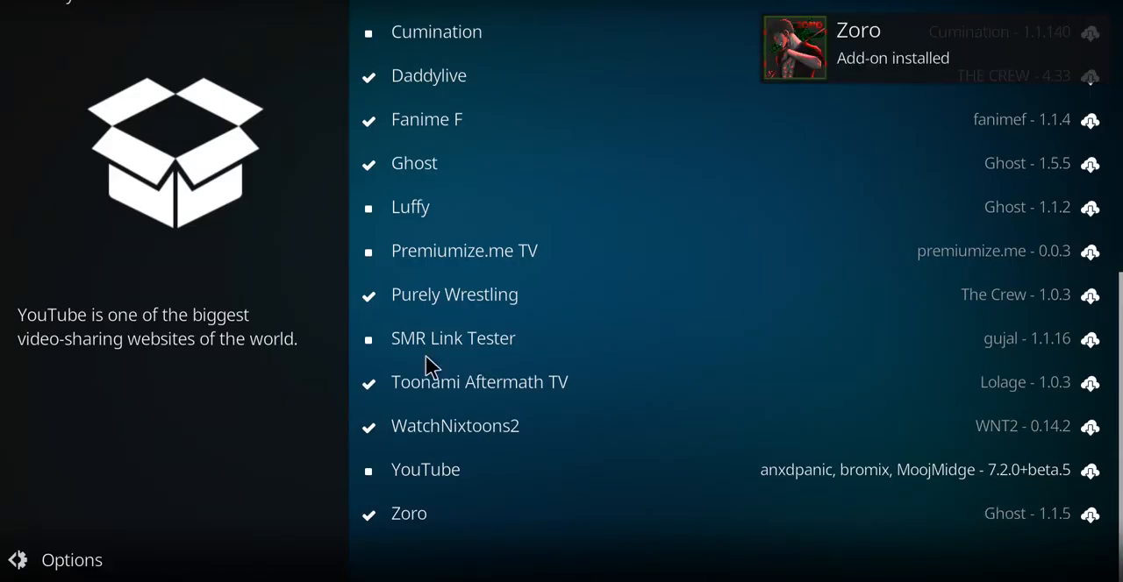
mouse_move(425, 523)
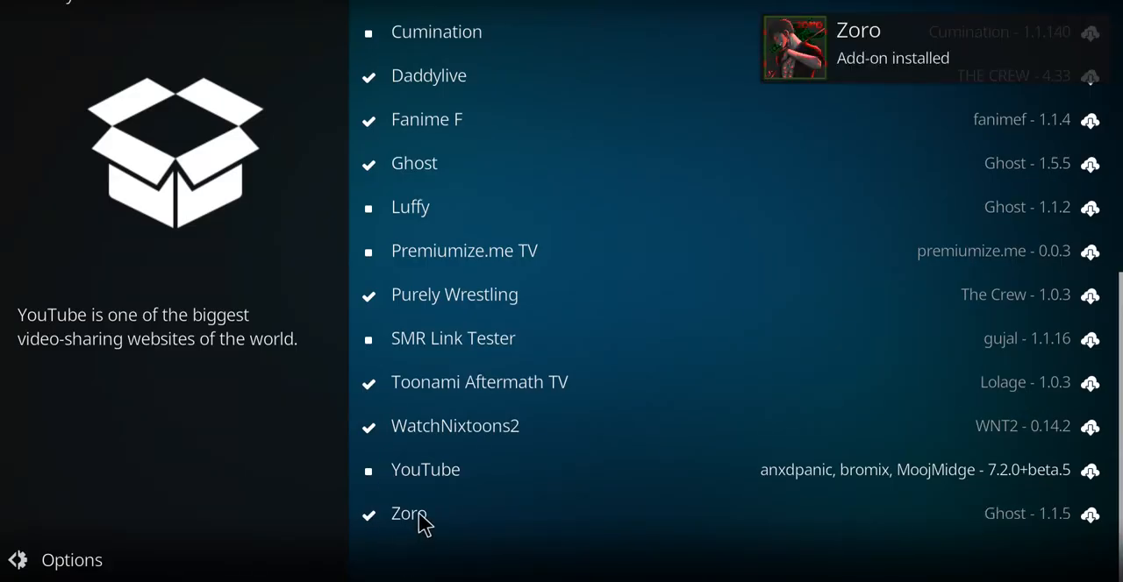
- Launch Zoro to its main menu of Movies, TV Shows, Anime, Search and Tools
left_click(407, 512)
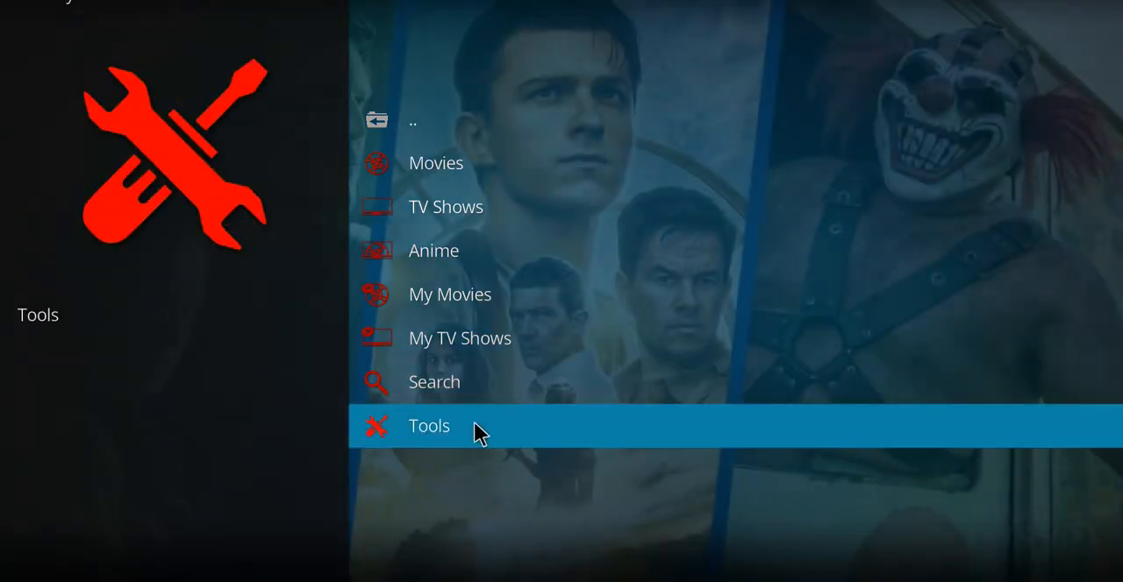
mouse_move(457, 435)
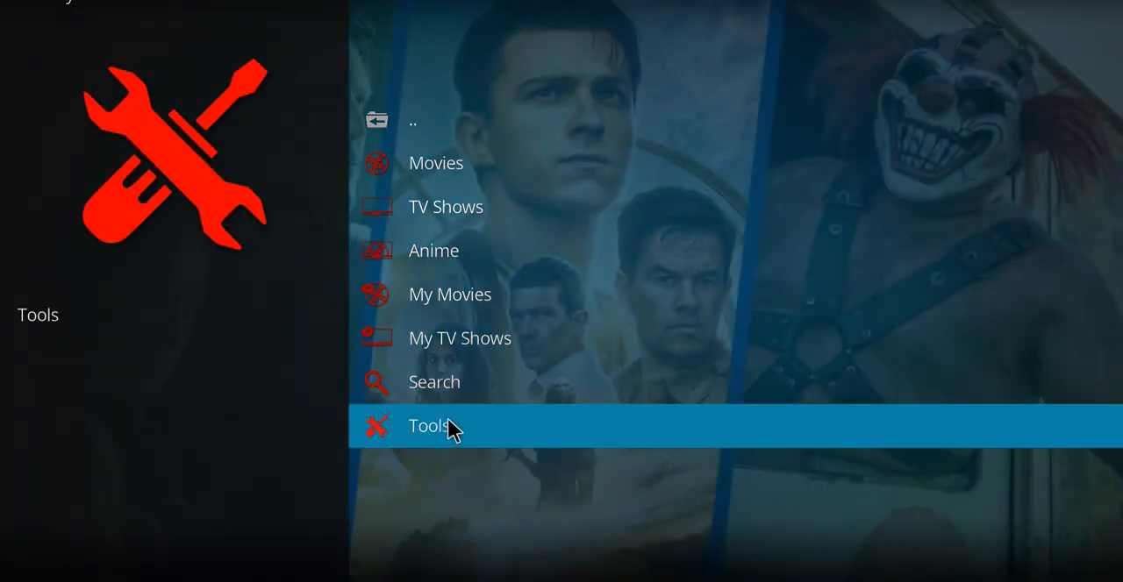